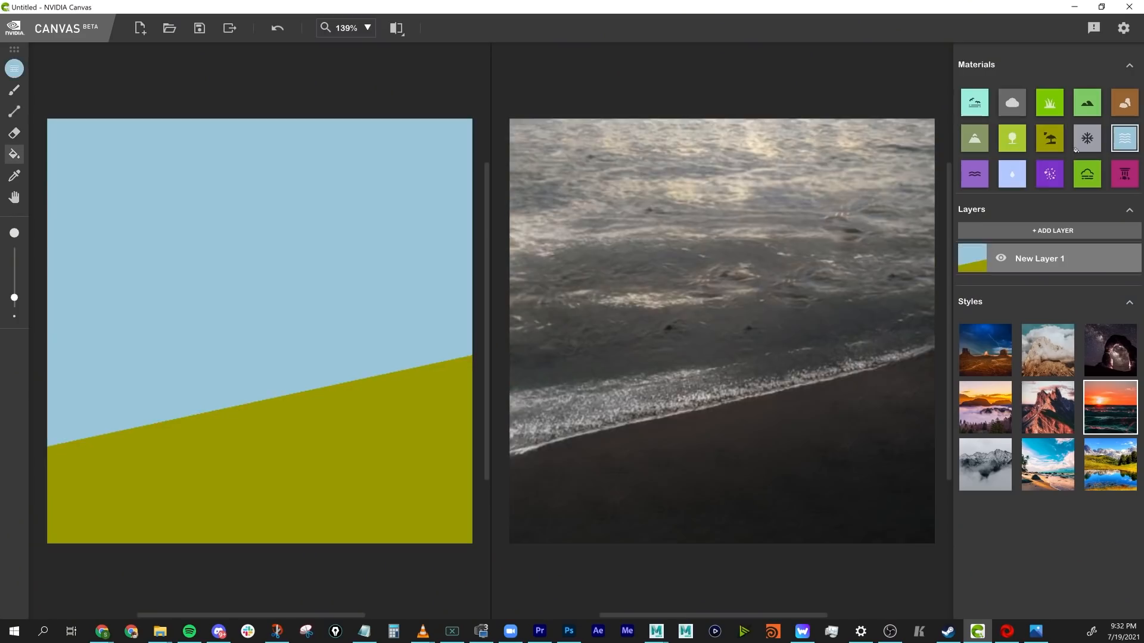
Step: Choose the Sky material and paint it across the upper canvas above the sand
click(973, 103)
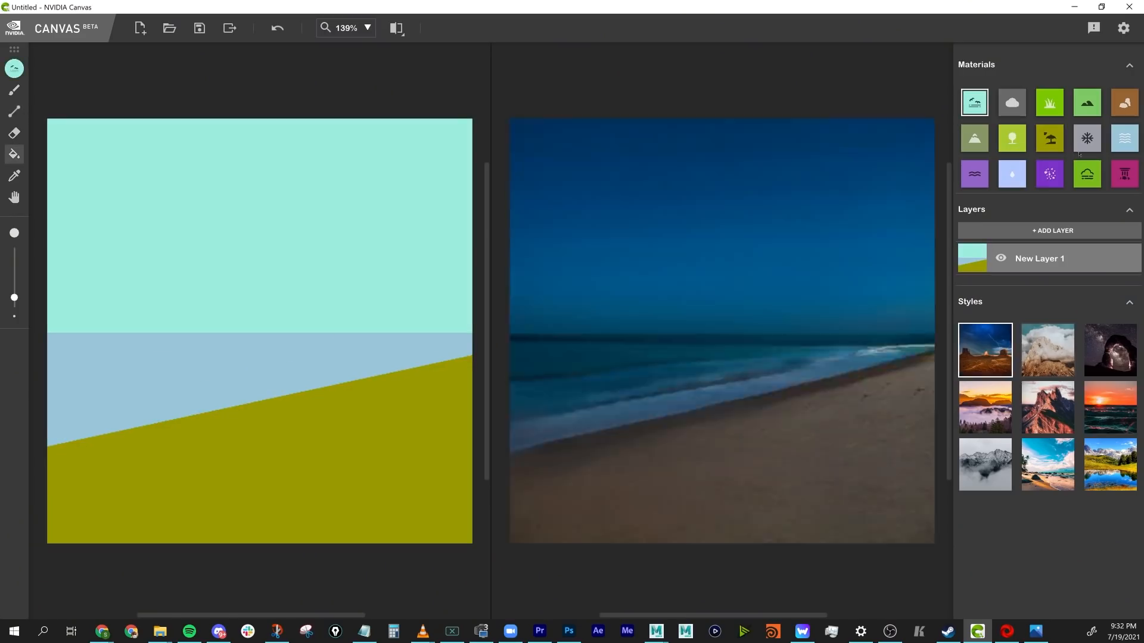
click(1010, 102)
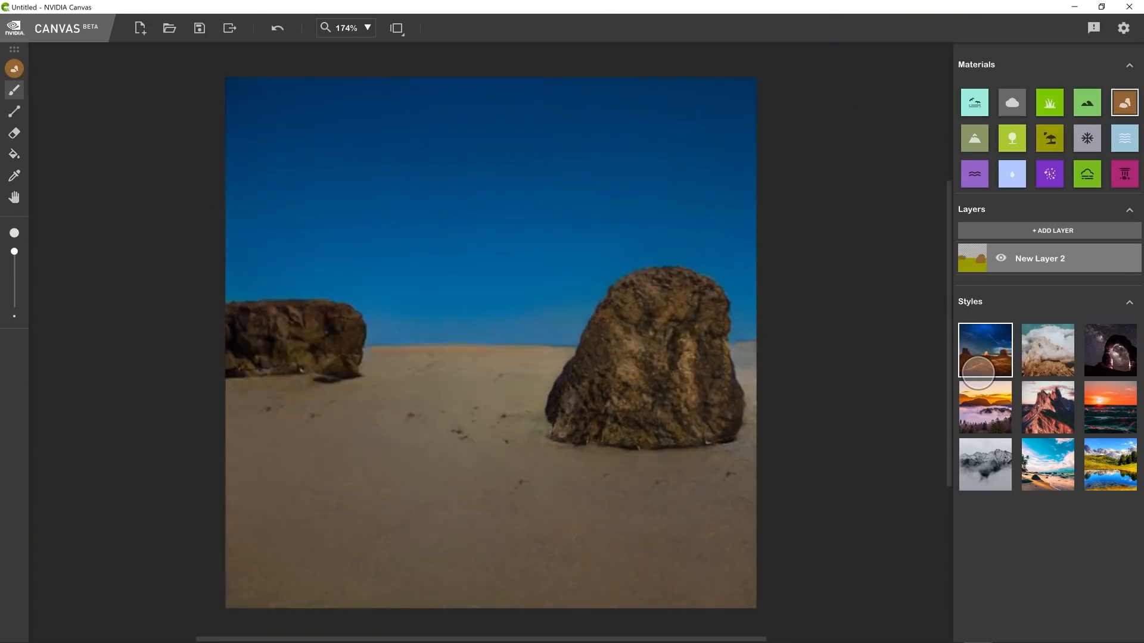
Step: Select the cliff material to paint the misty rocky cliff scene in Canvas
click(1012, 102)
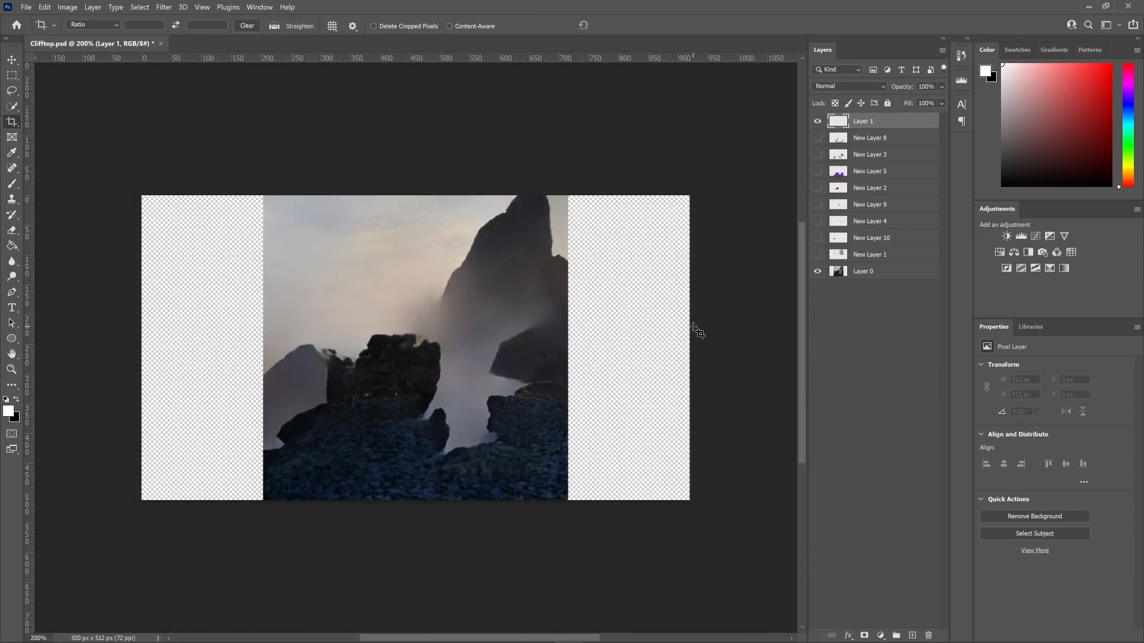
Step: Leave Photoshop and return to the Clifftop painting in NVIDIA Canvas
click(11, 59)
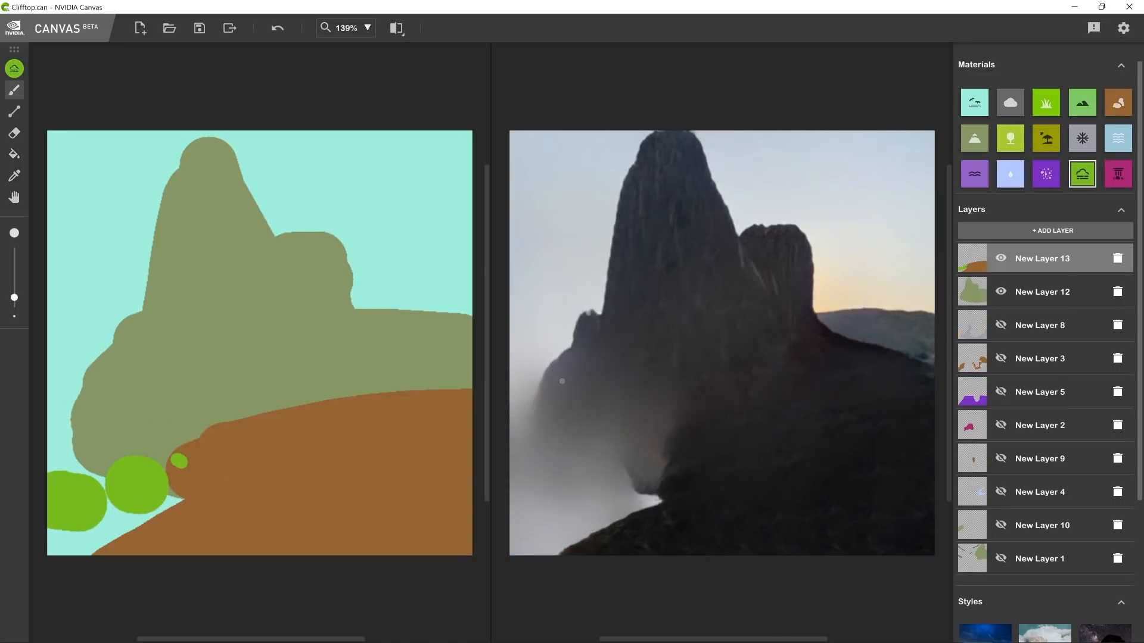
Step: Pick the green brush material and dab bushes onto the brown slope layer
click(1116, 174)
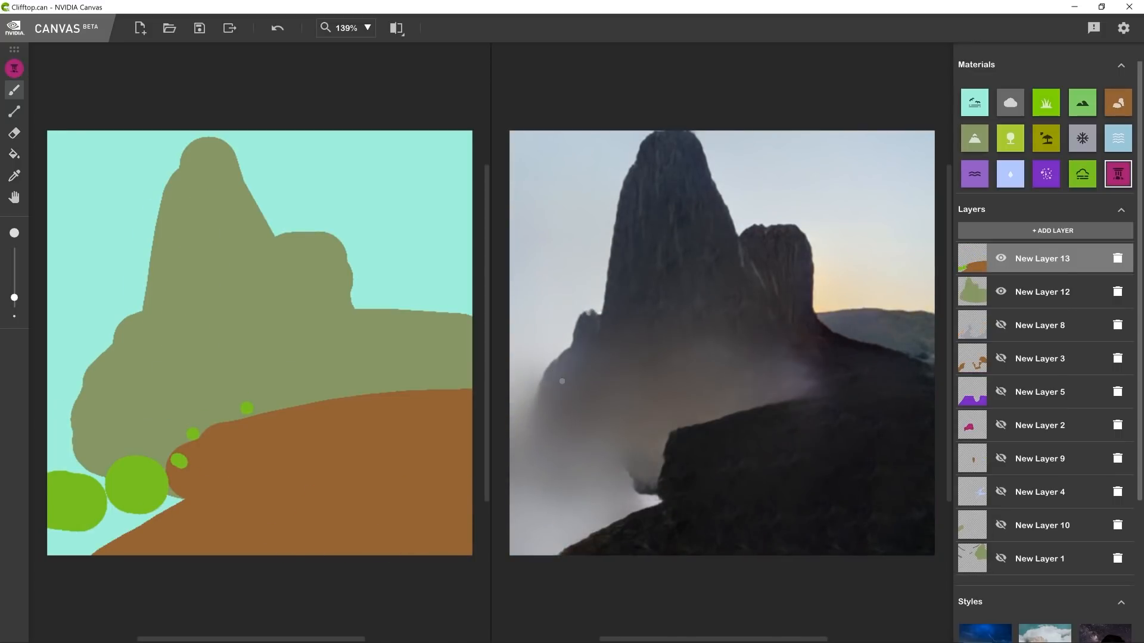
click(229, 28)
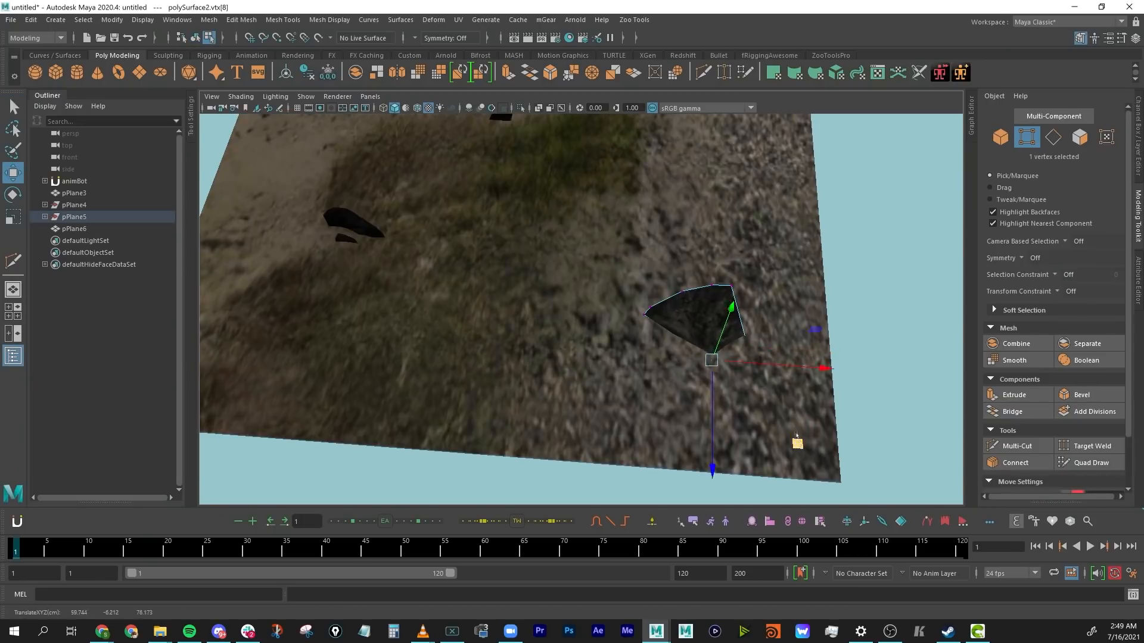
Step: Remesh the rock arch into even triangles via Mesh > Remesh and adjust Max Edge Length
click(208, 20)
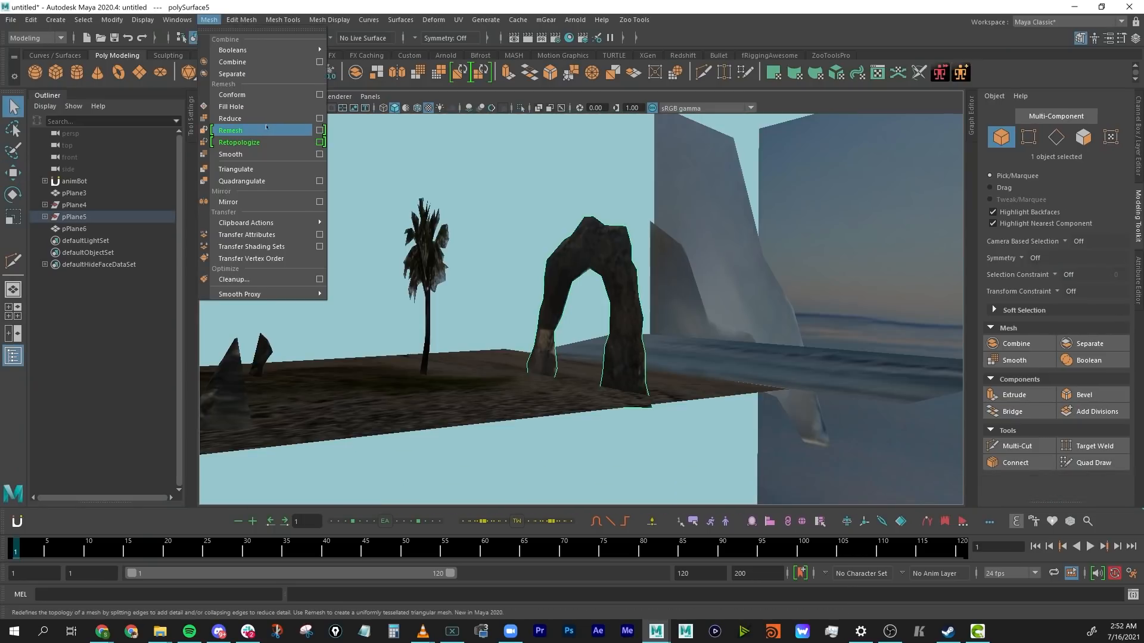
click(230, 129)
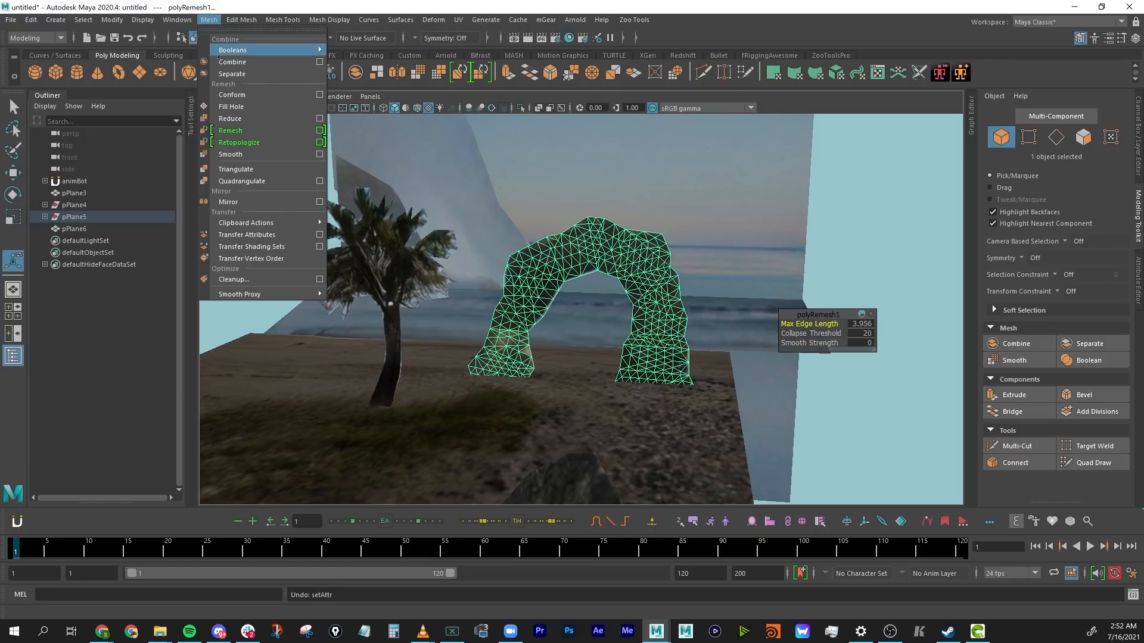
click(228, 118)
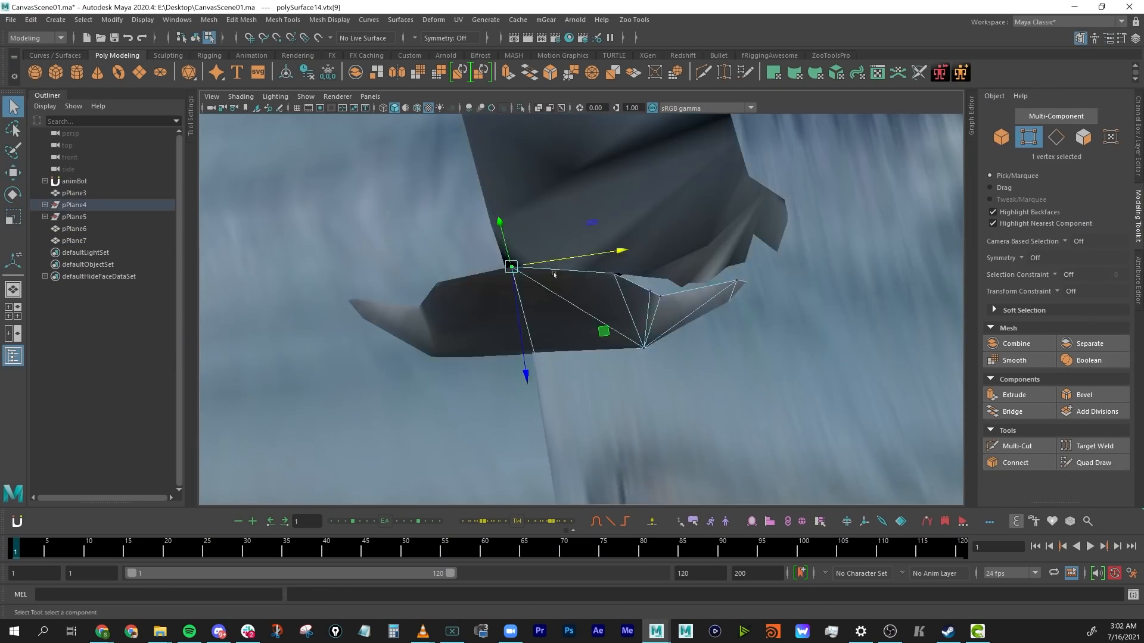
Step: Extrude cube faces to form the stepped rock path in front of the backdrop
click(369, 96)
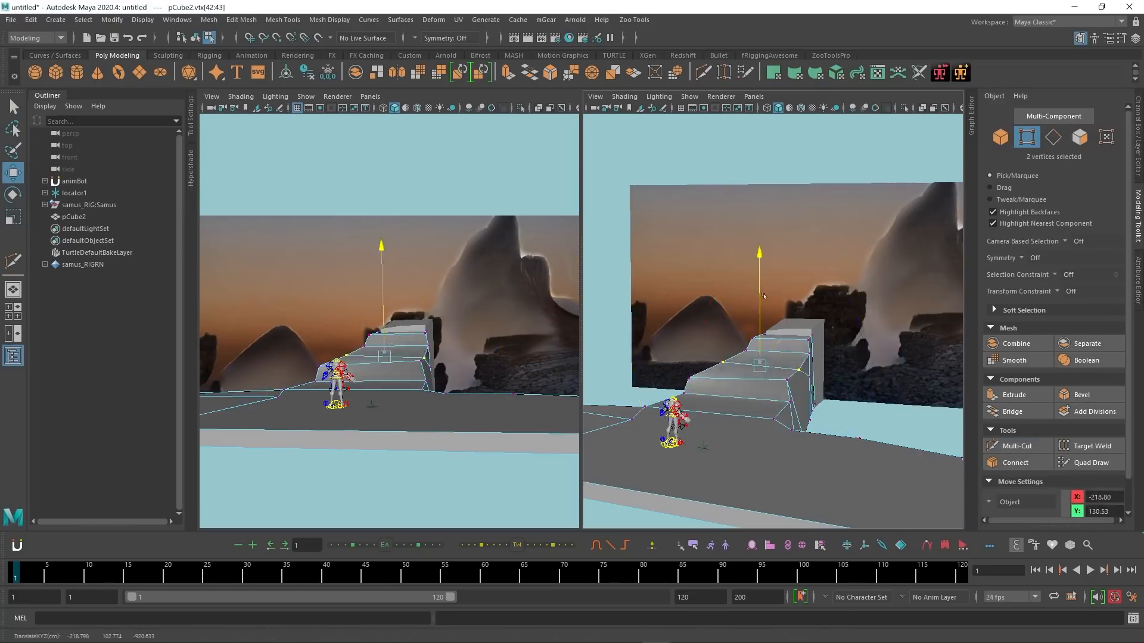
Step: Bend the long stair box with a Deform > Lattice and rotate its cube blocks into a curve
click(1015, 445)
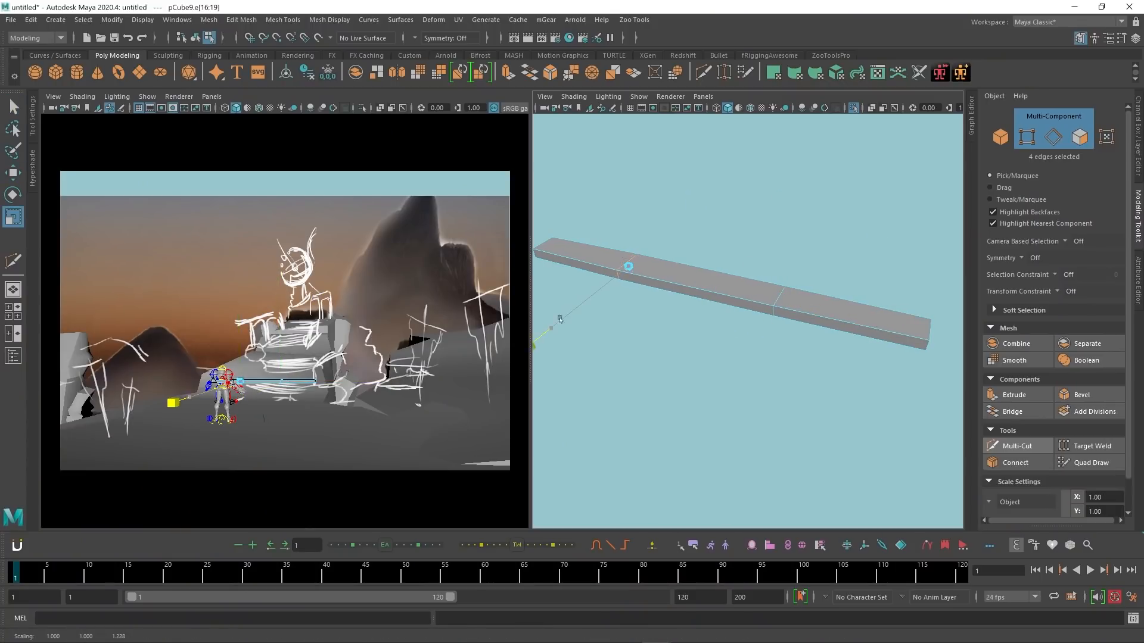
drag(628, 266, 575, 300)
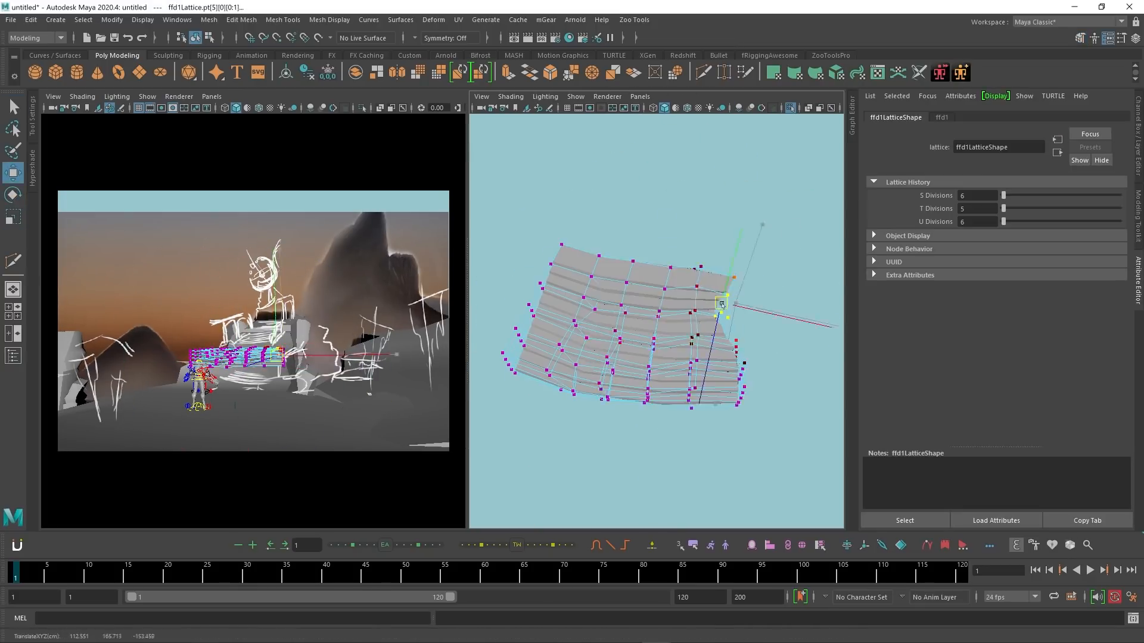
click(208, 20)
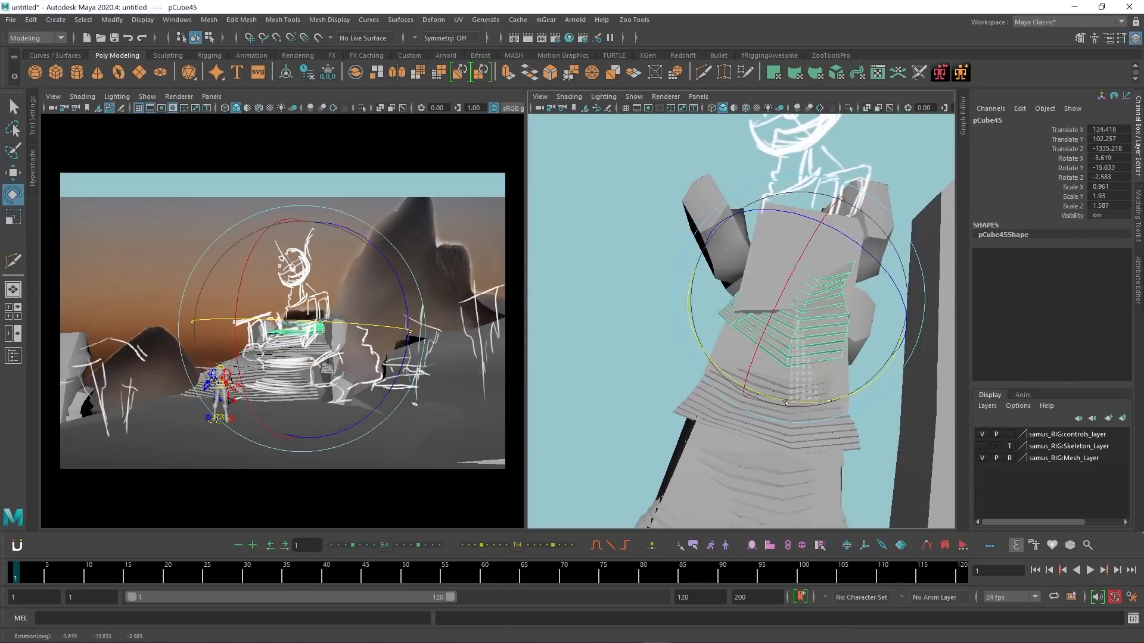
click(177, 20)
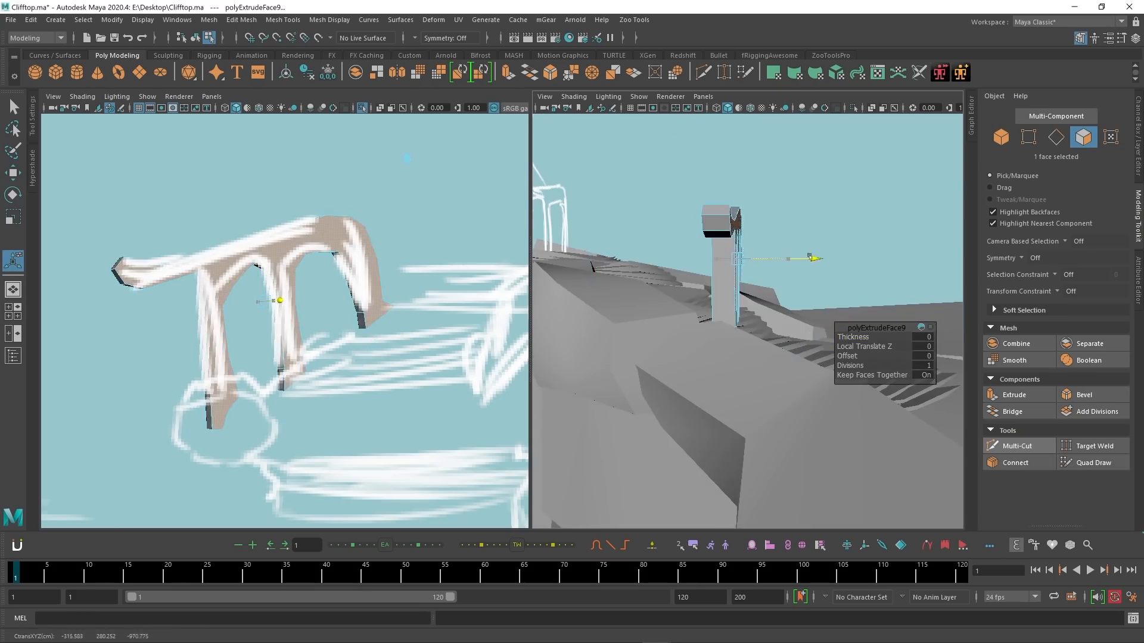
Step: Extrude the shrine pillar faces and key locator2's motion in the Graph Editor
click(1015, 446)
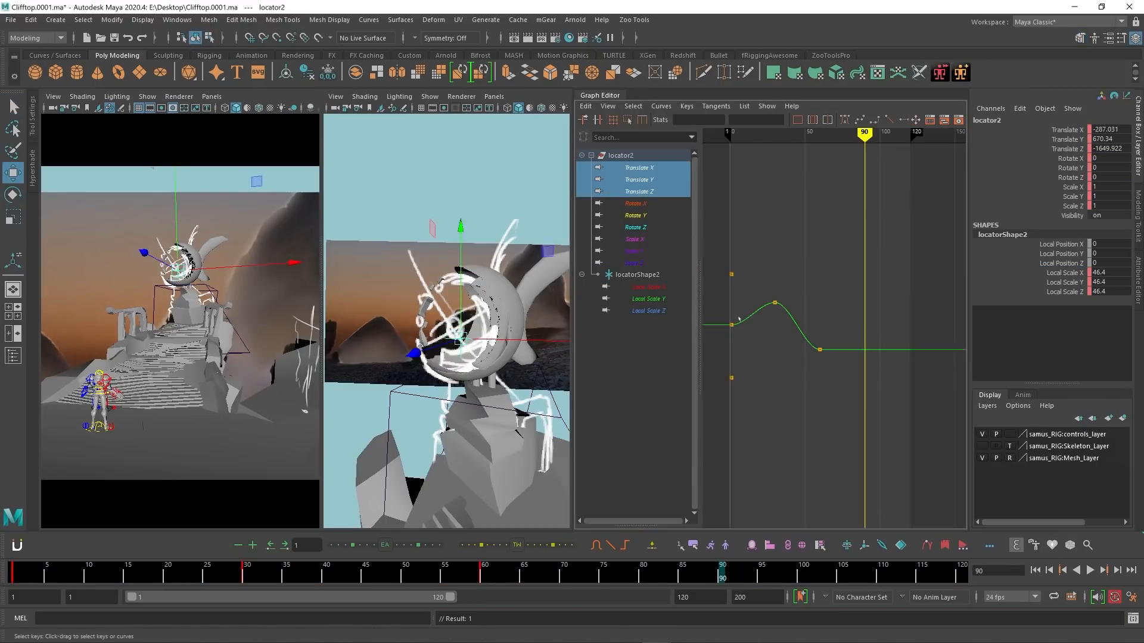
click(1104, 570)
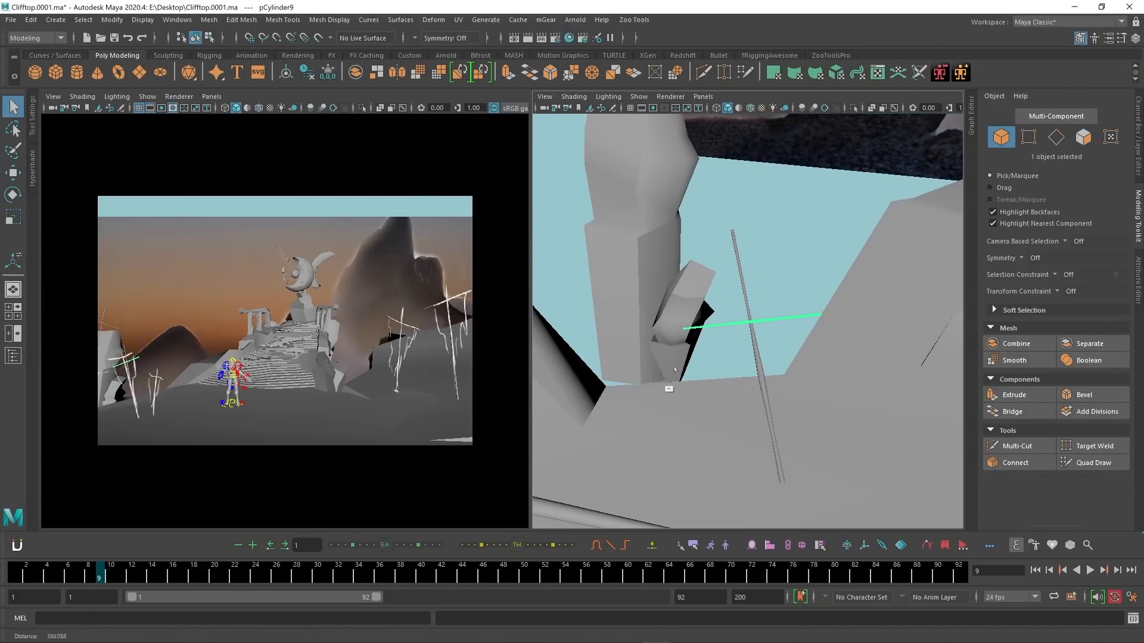
Step: Set up the cloth flags and create a Lambert material named projection
click(1015, 444)
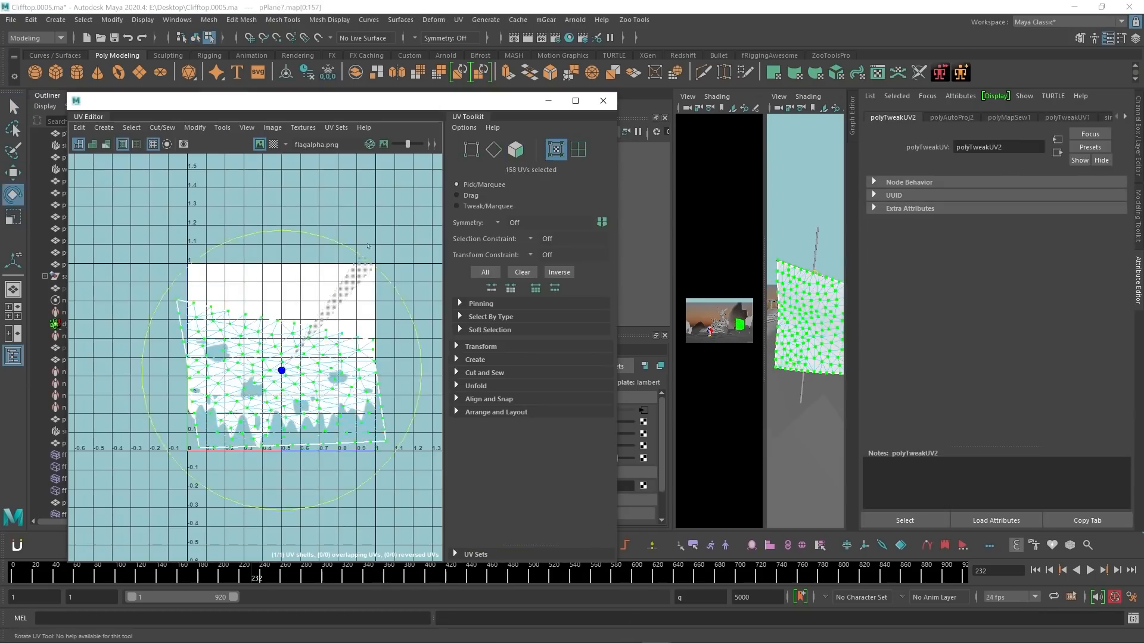
right_click(275, 356)
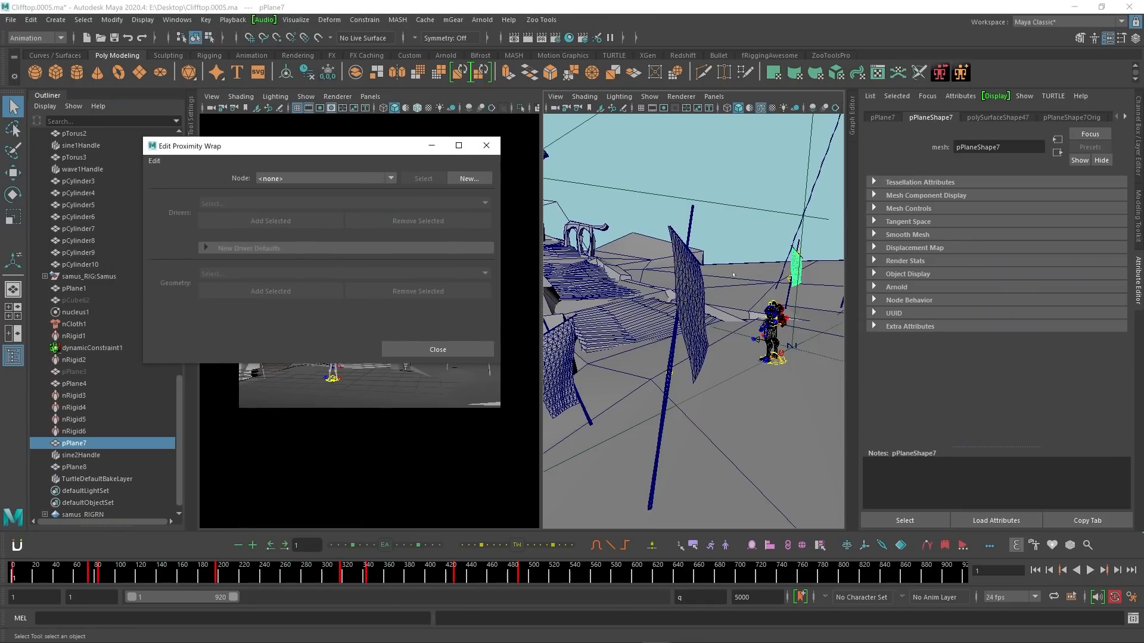
click(470, 178)
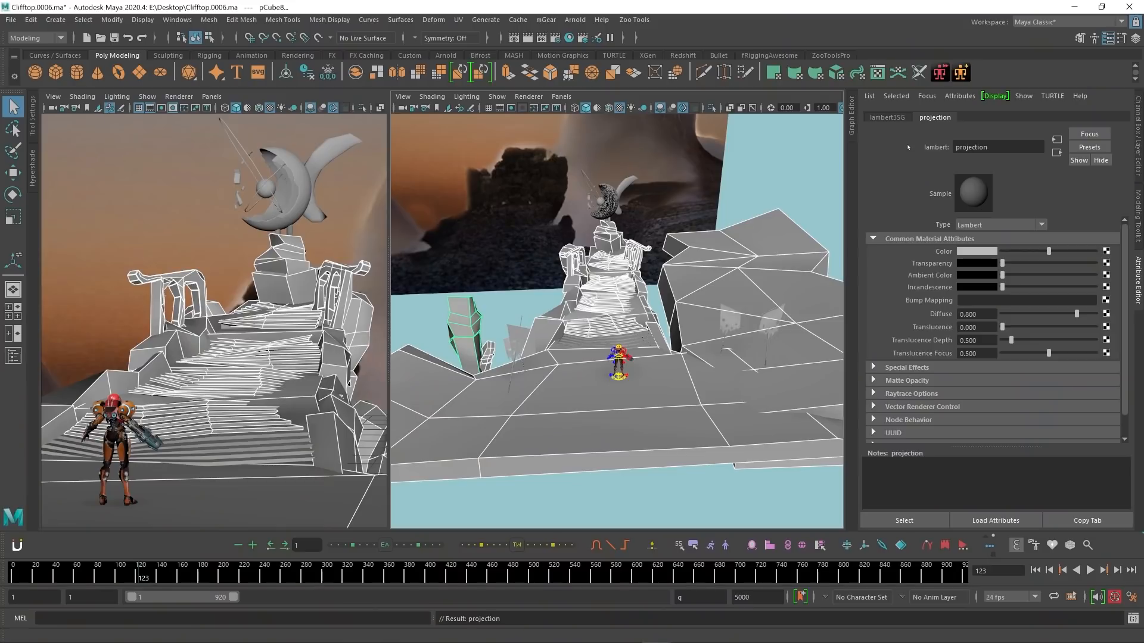
Step: Map the colour to ClifftopScene.jpg as a perspective projection linked to perspShape, then select the walkway
click(1106, 252)
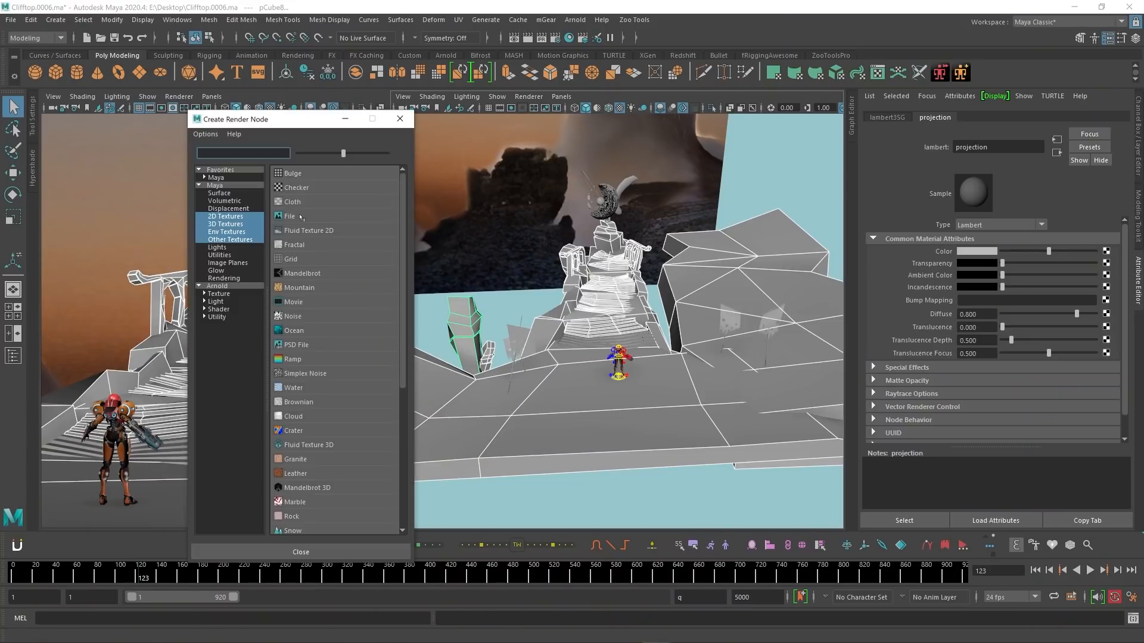
click(241, 153)
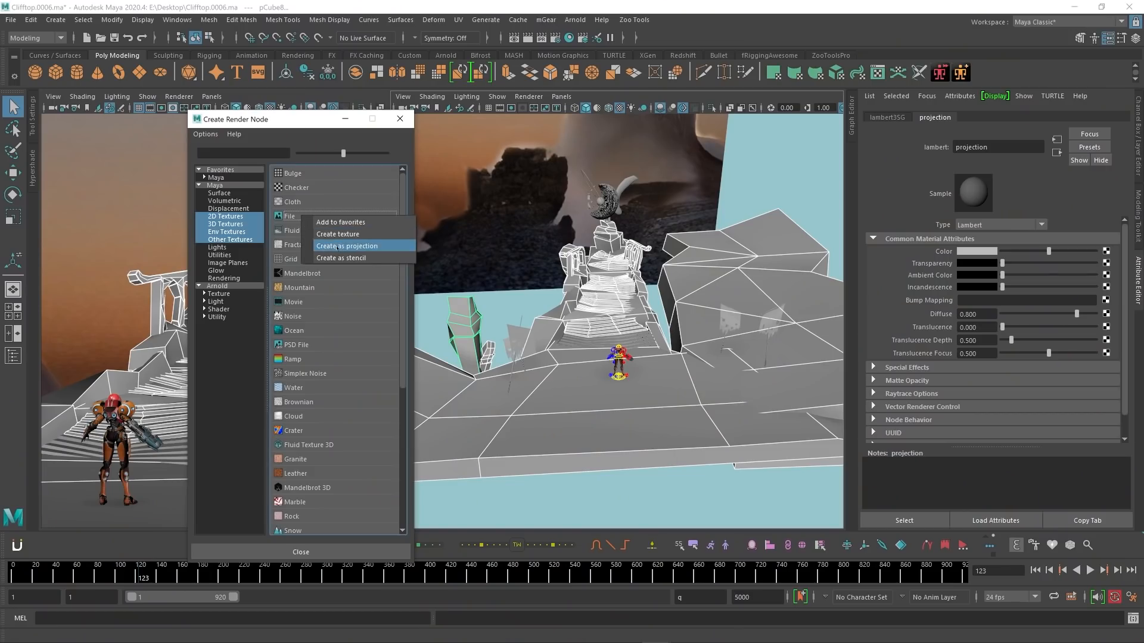
click(347, 246)
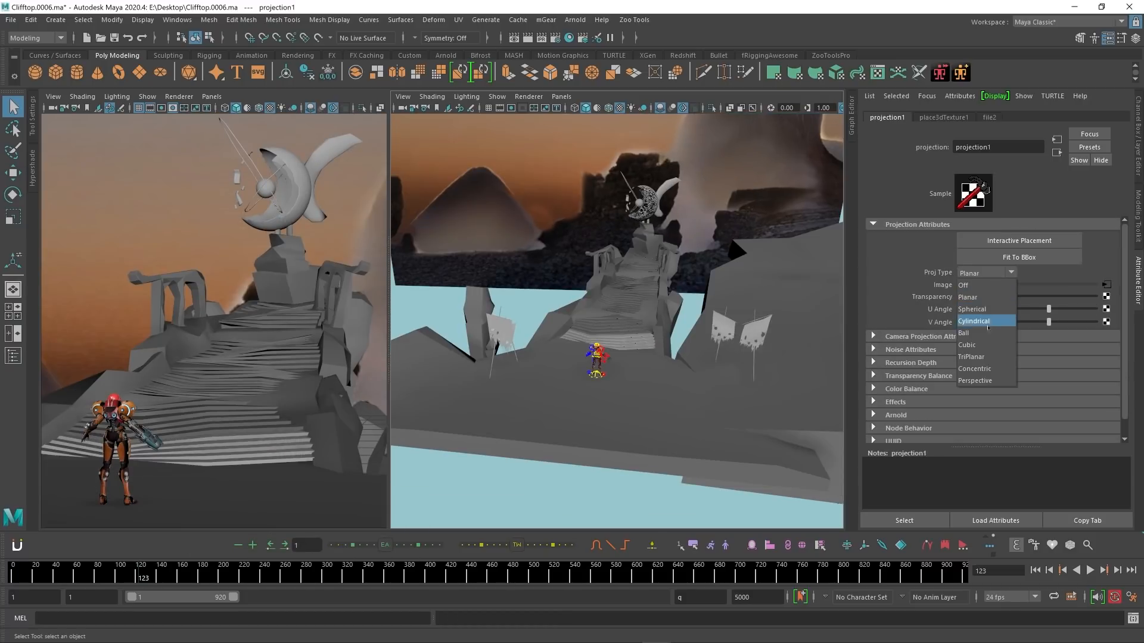
click(975, 380)
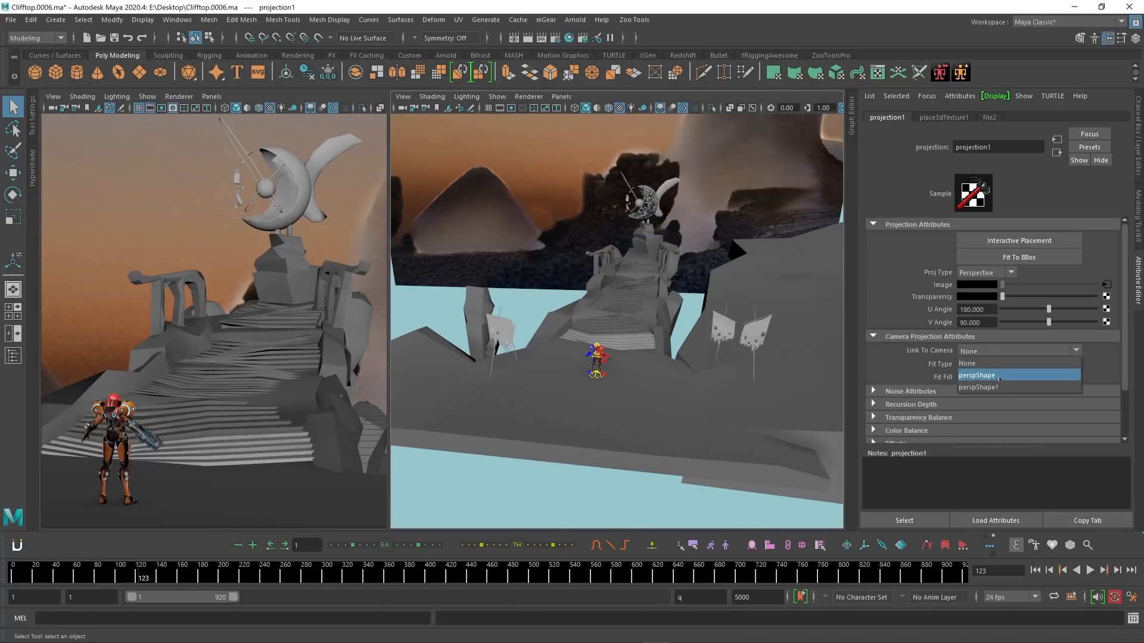
click(977, 375)
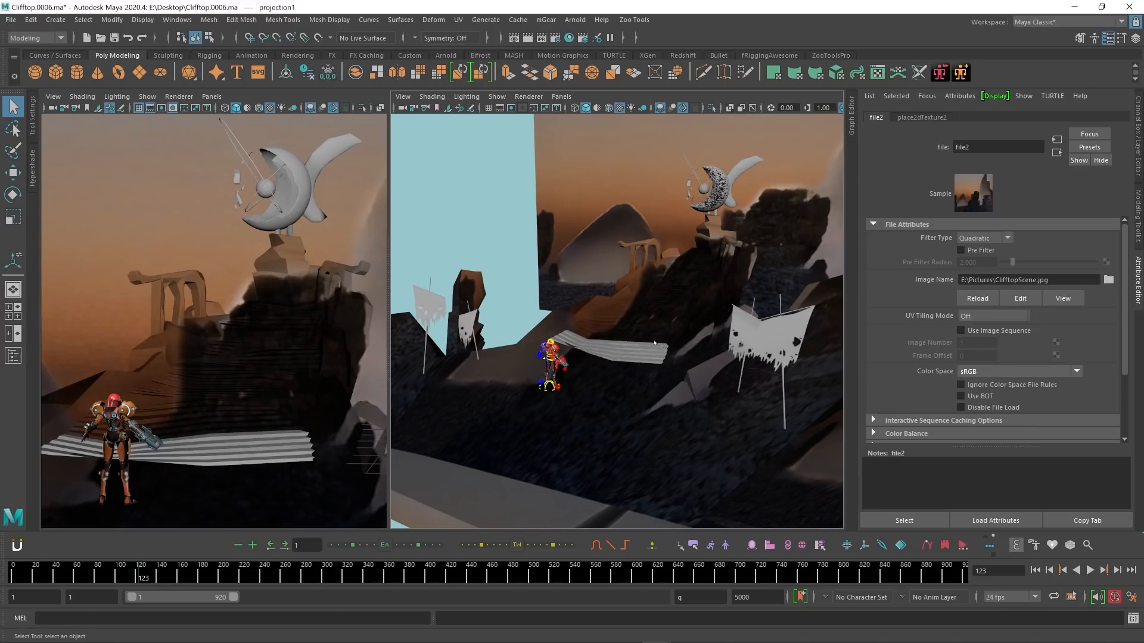
click(612, 354)
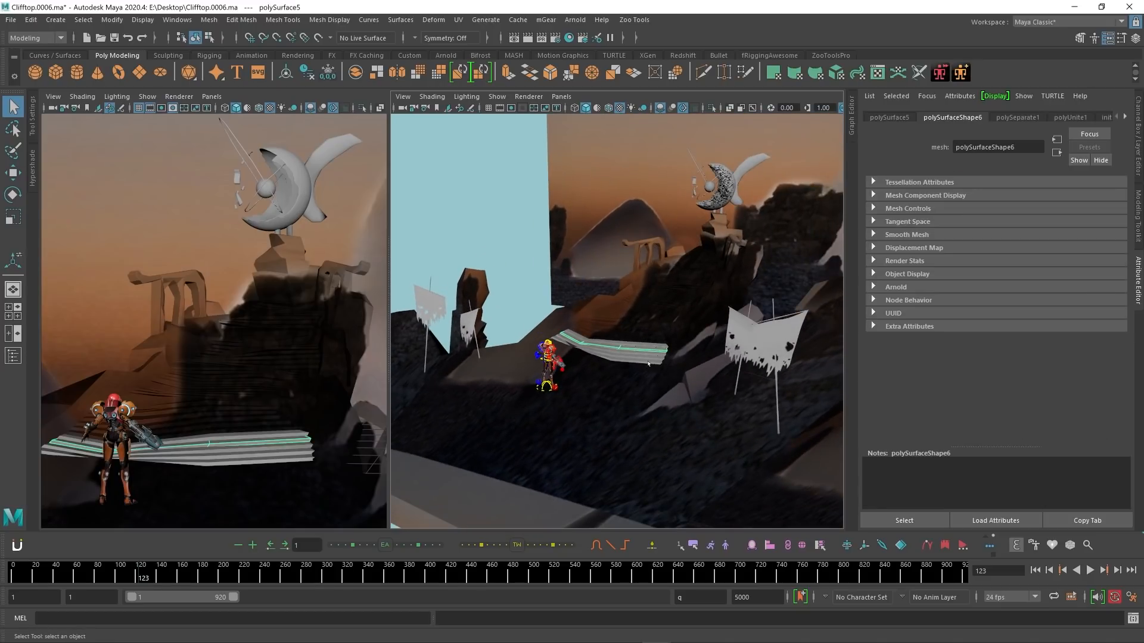